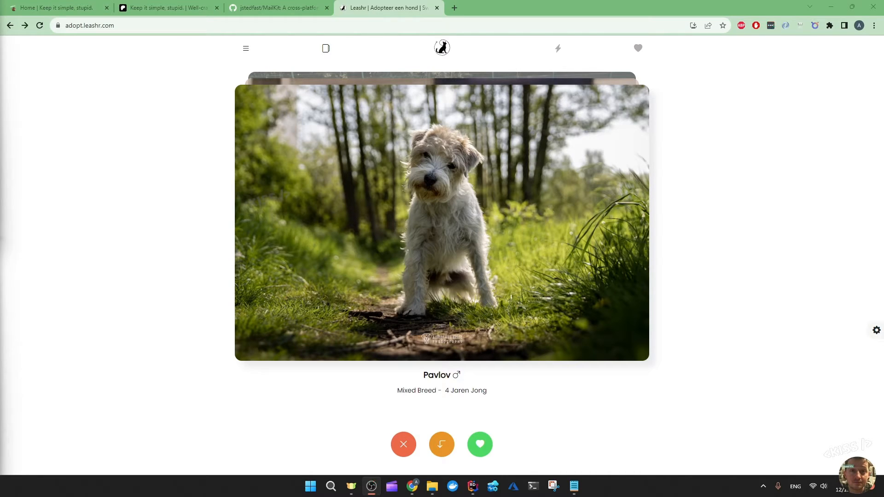
mouse_move(491, 246)
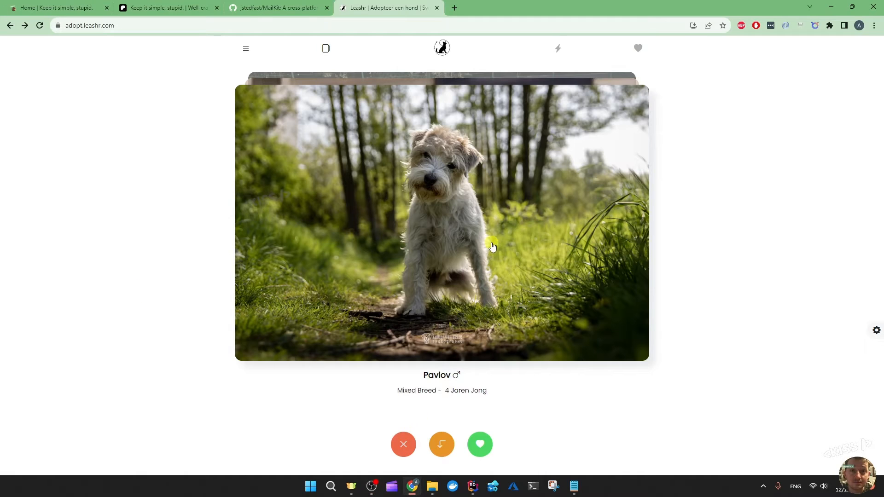
click(442, 223)
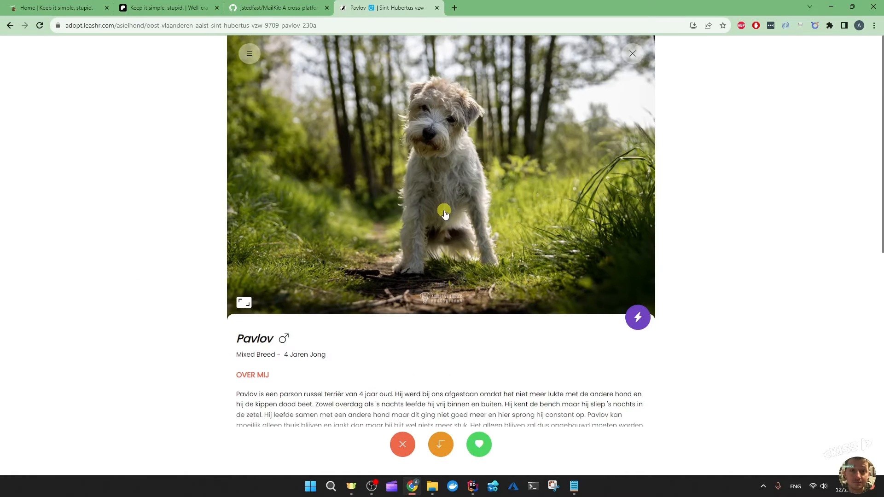
scroll(down, 3)
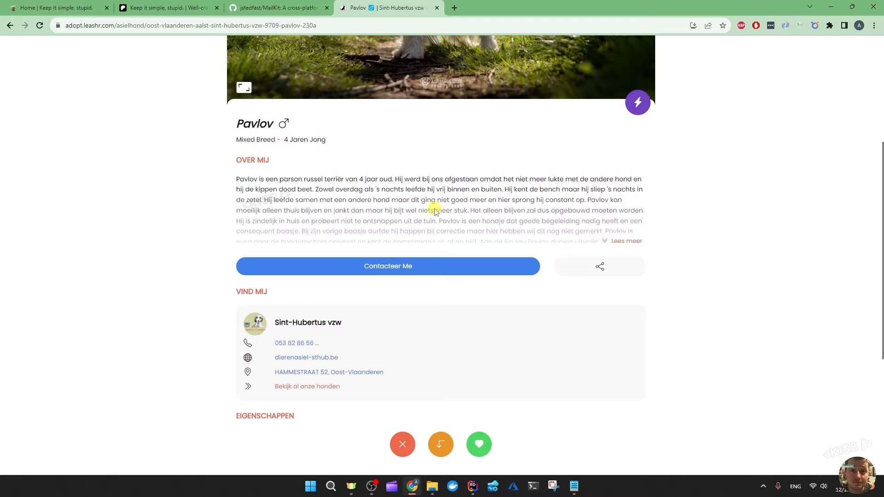
Bring up the 'Contacteer Me' shelter form and toggle 'Voeg mijn kandidatuur bij' on and off.
click(388, 266)
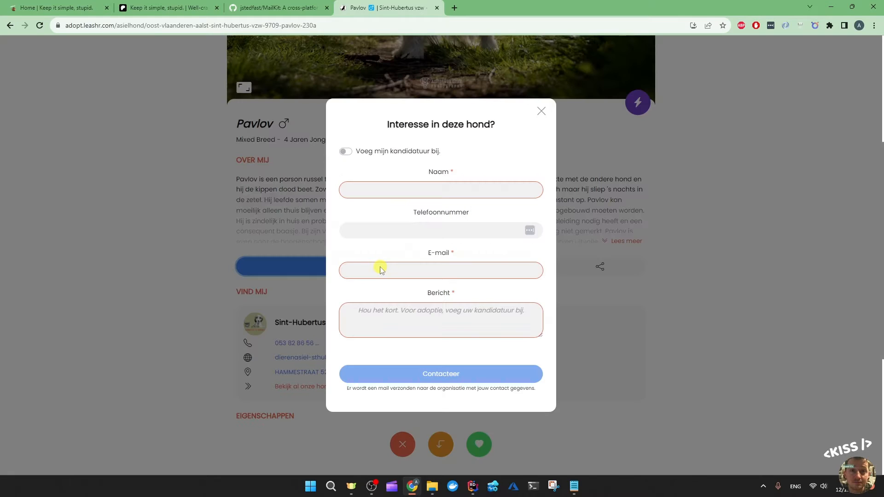
mouse_move(405, 305)
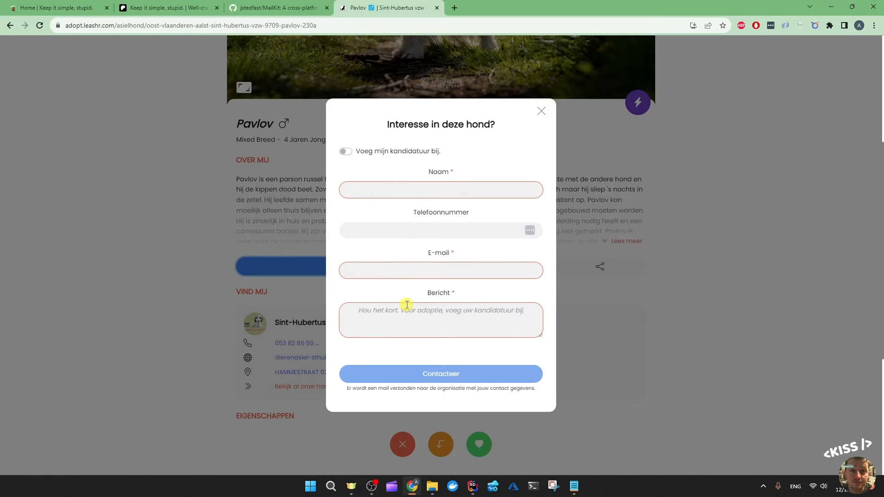
click(345, 151)
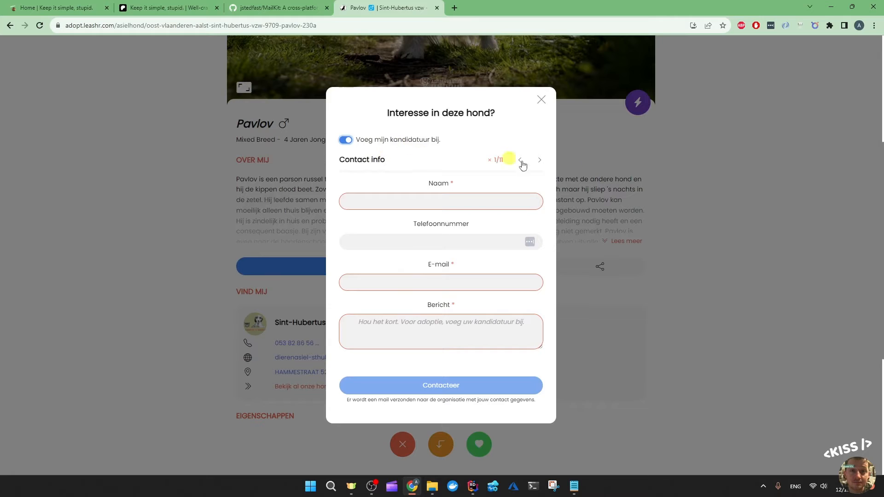
click(538, 160)
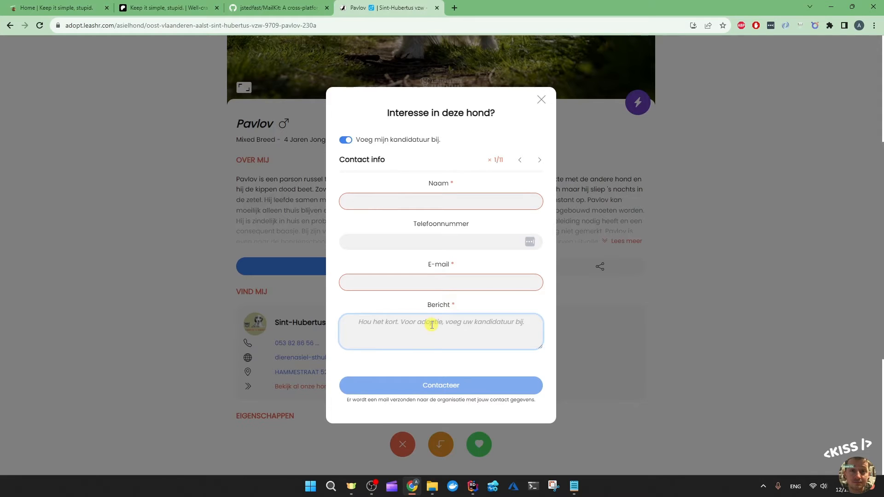
Enter placeholder text 'rug89rg89uergur9e8g' into the Bericht message field.
click(345, 140)
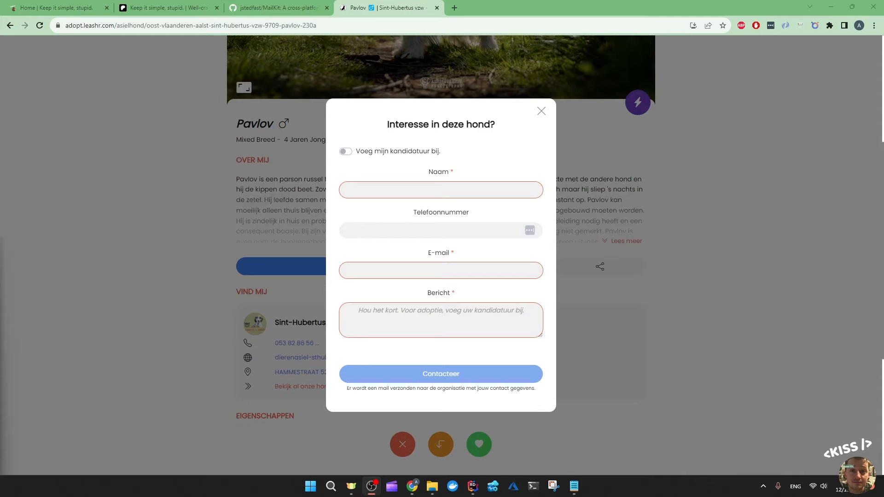
text(rug89rg8)
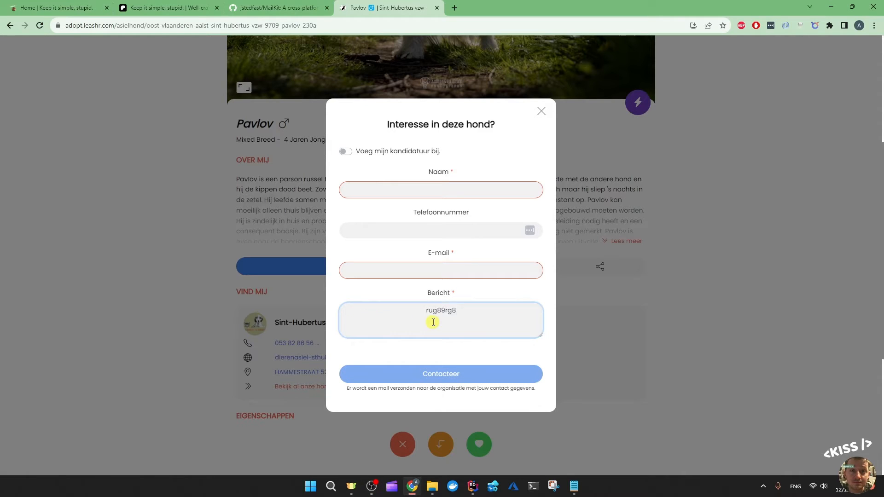
text(9uergur9e8g)
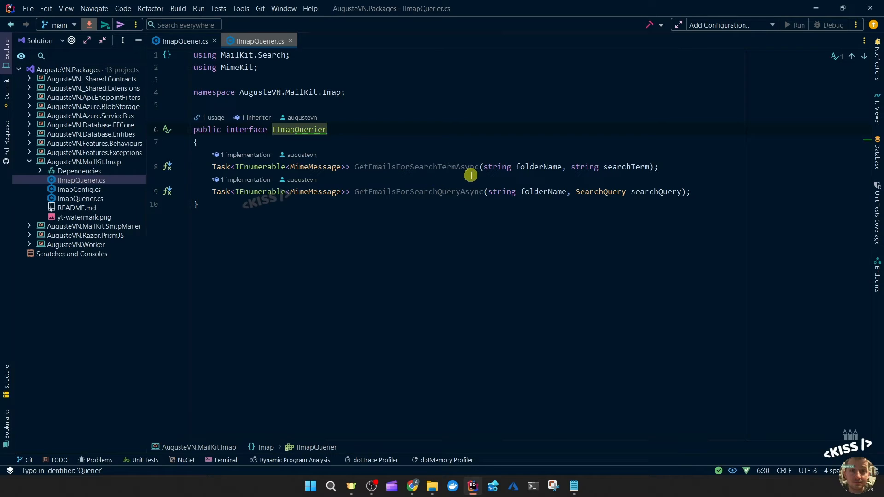
mouse_move(610, 192)
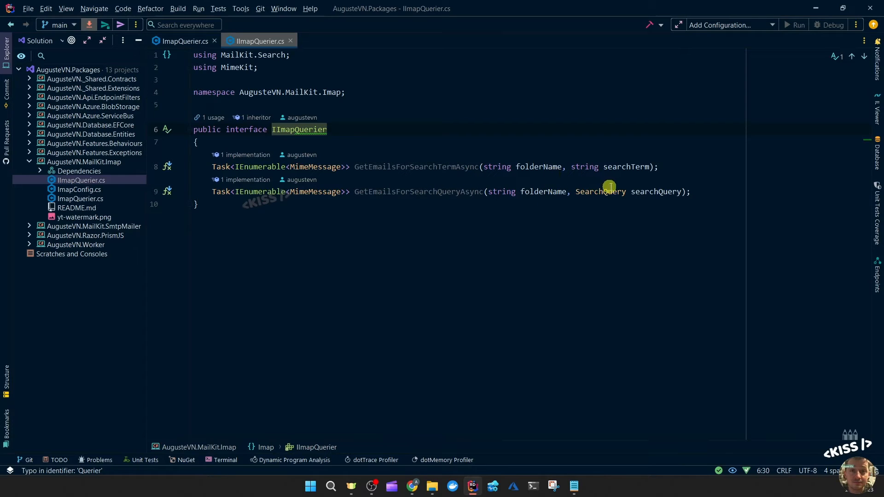
mouse_move(320, 277)
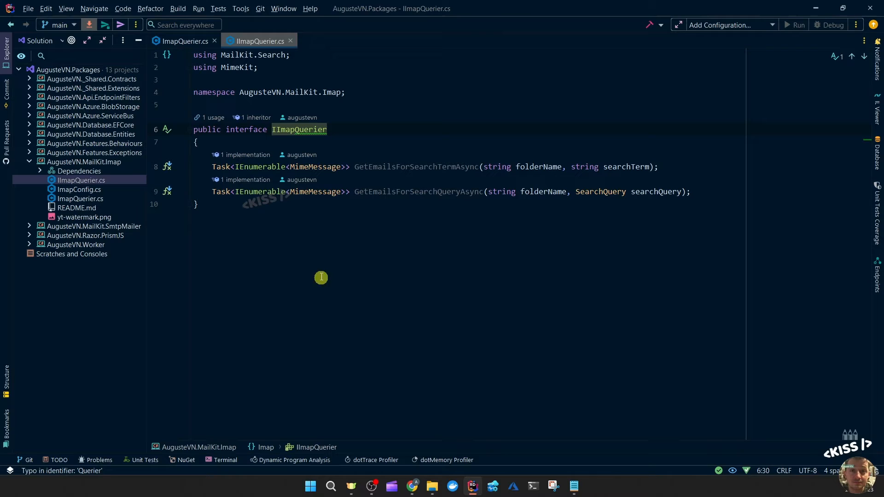
mouse_move(423, 205)
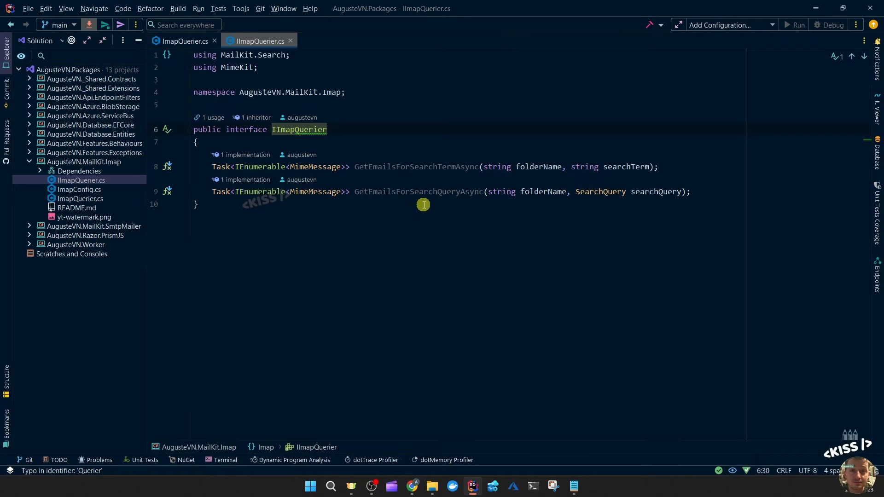
mouse_move(478, 210)
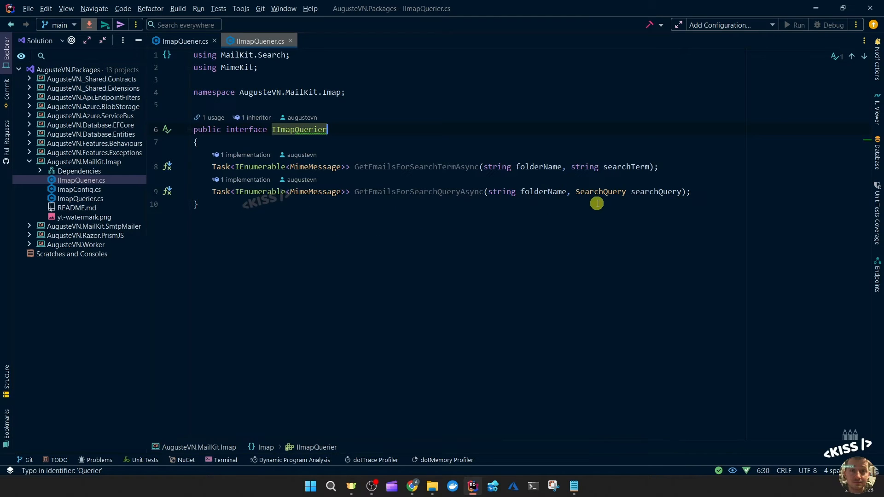
mouse_move(600, 191)
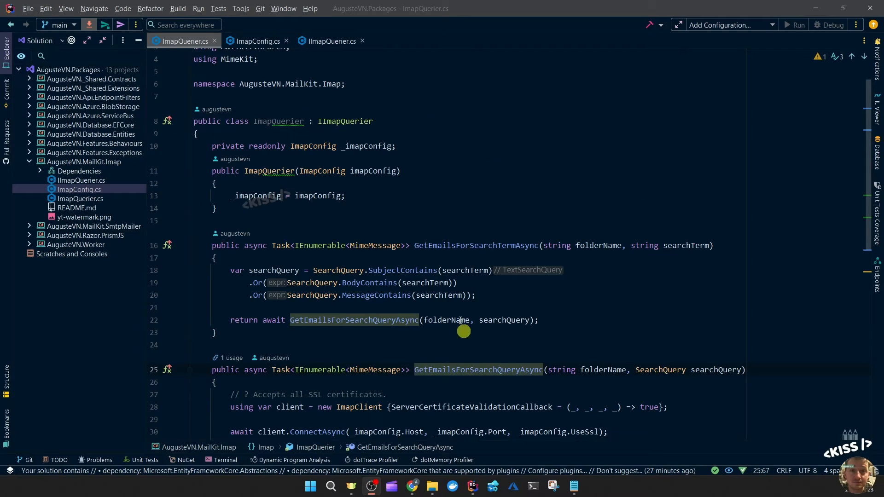
click(256, 41)
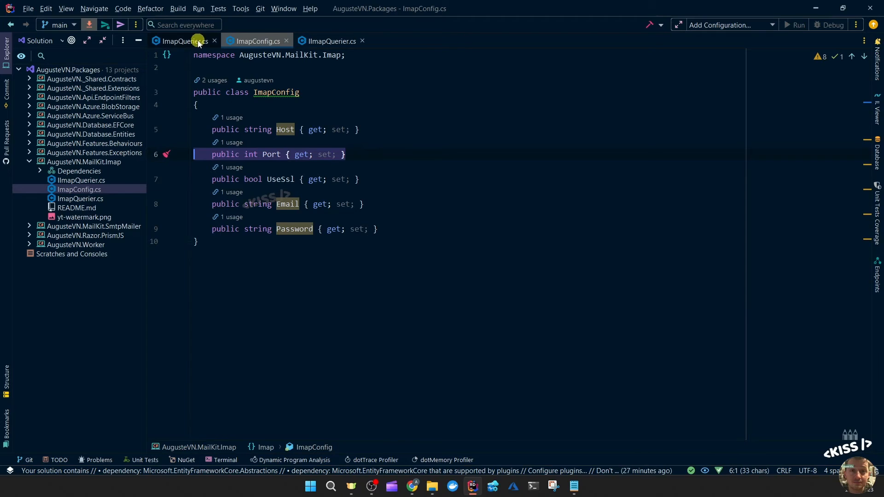
click(180, 40)
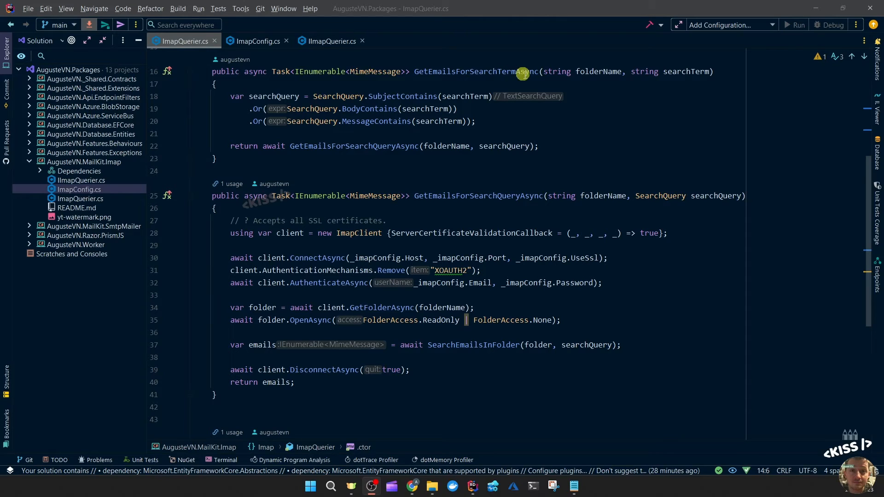
click(600, 72)
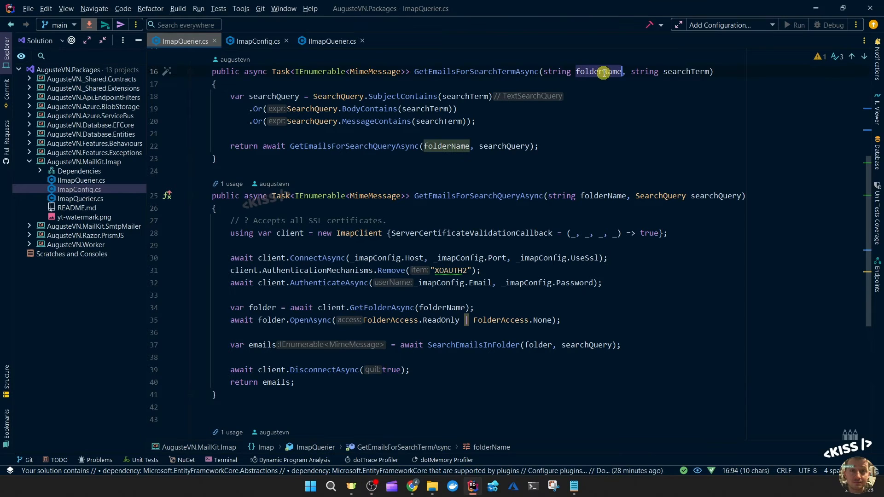
mouse_move(603, 71)
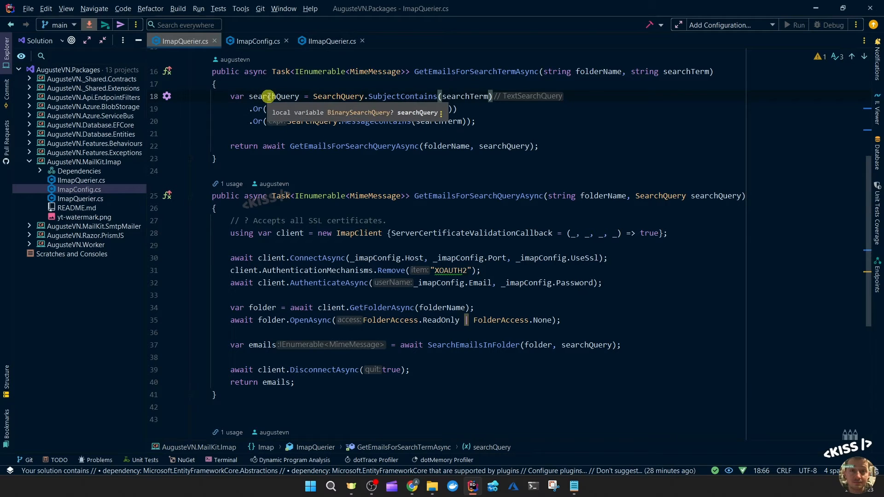
mouse_move(343, 96)
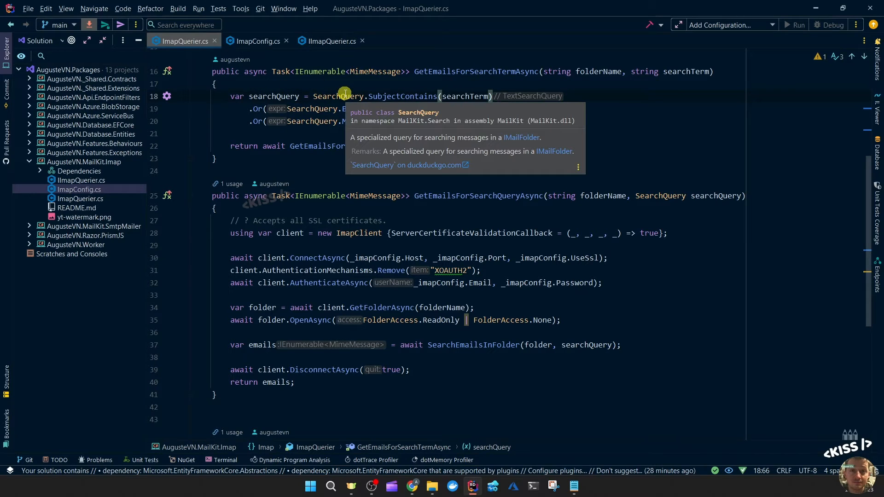
mouse_move(415, 89)
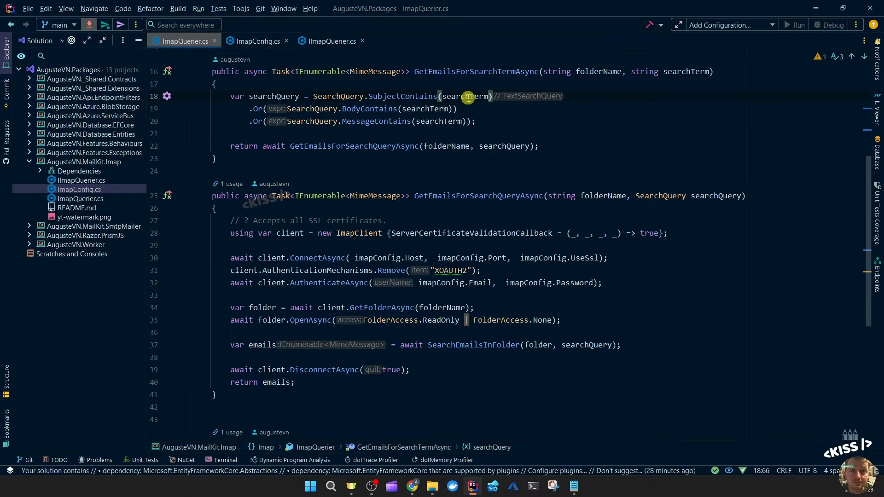
click(466, 96)
text(.;)
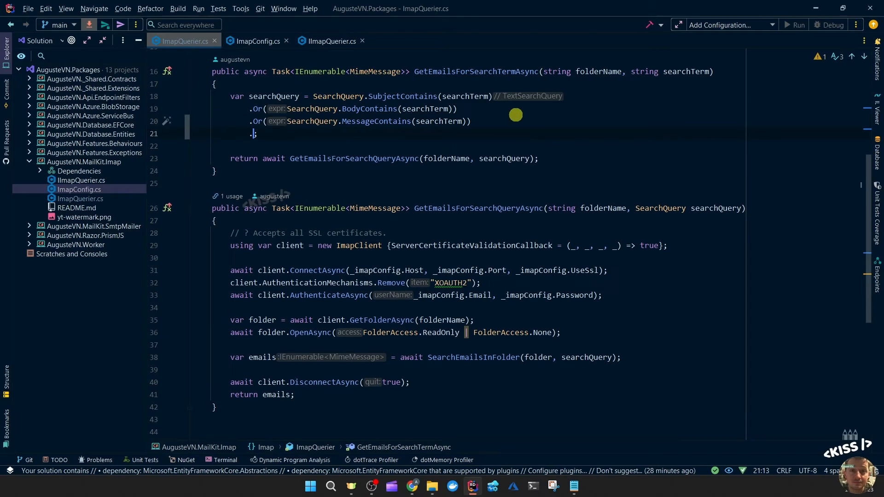
text(And*)
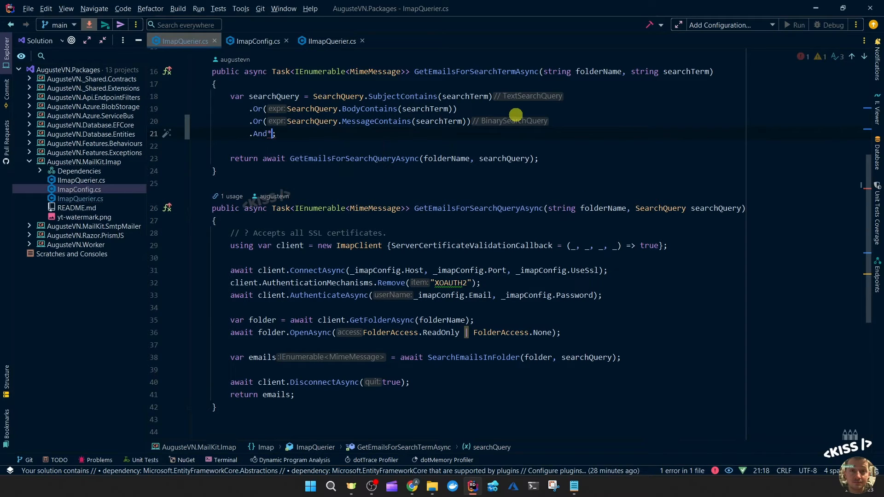
text((SearchQuery.All)
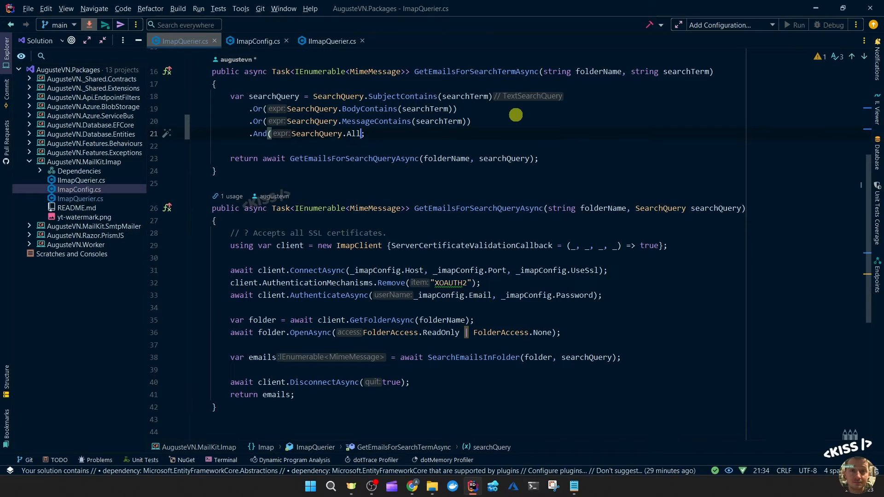
key(Backspace)
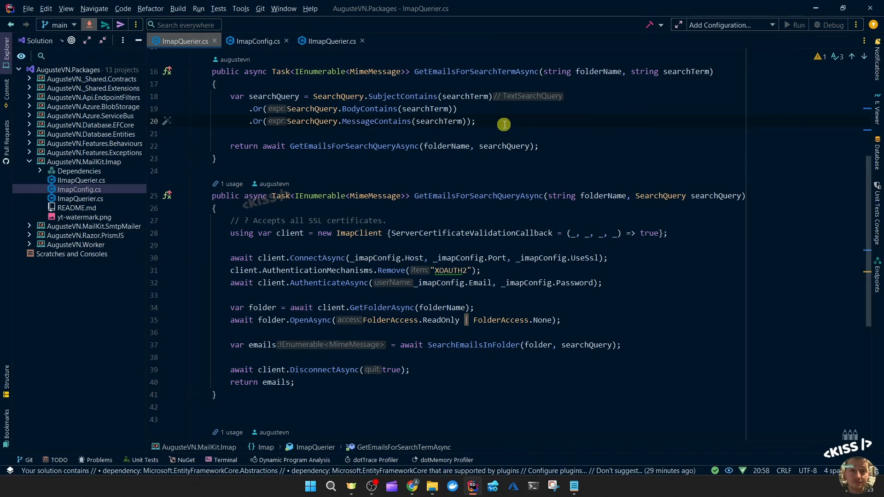
scroll(down, 3)
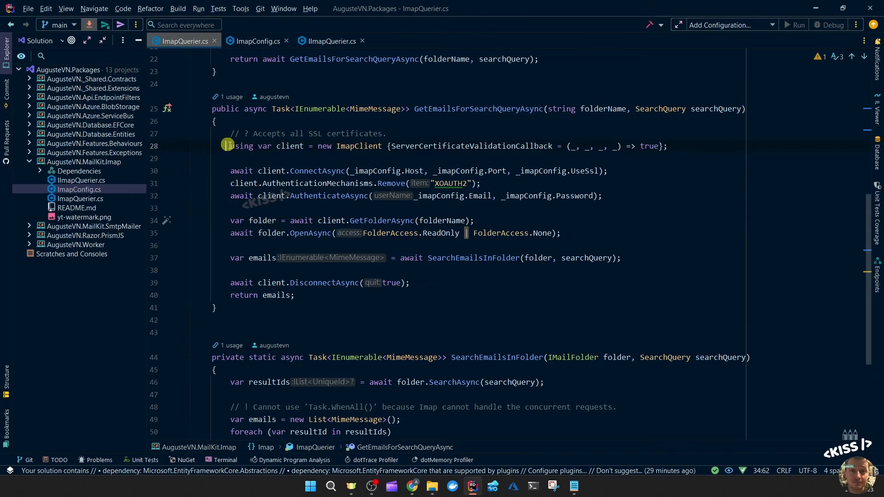
drag(228, 145, 228, 208)
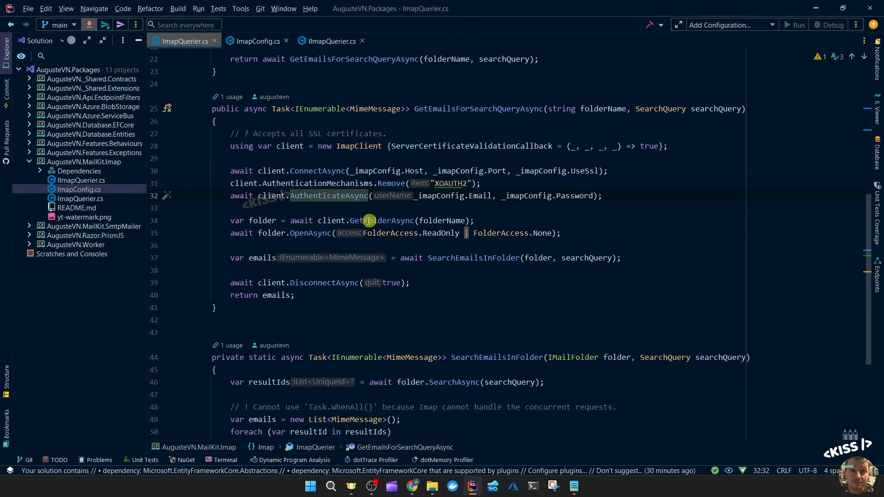
scroll(down, 3)
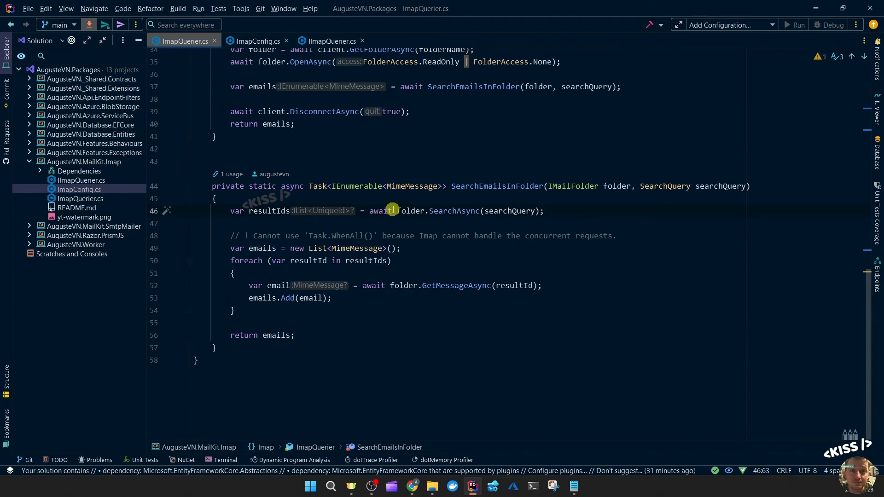
drag(395, 211, 544, 211)
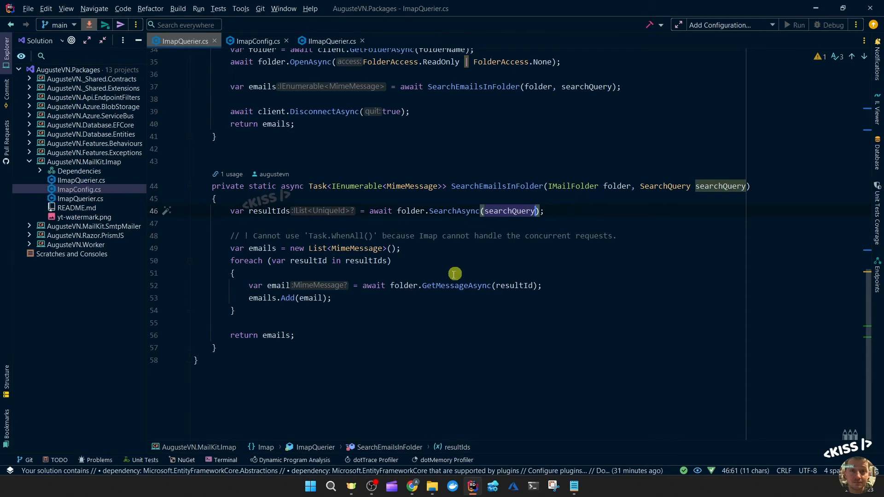
mouse_move(294, 217)
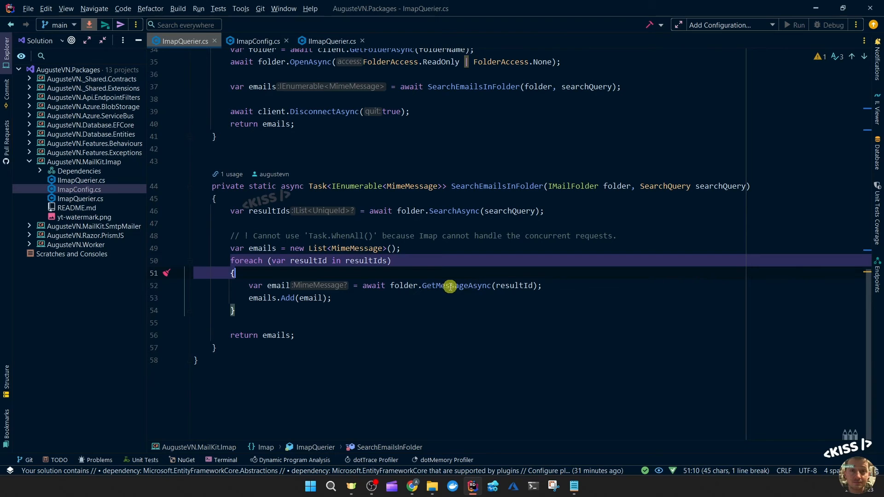
mouse_move(454, 285)
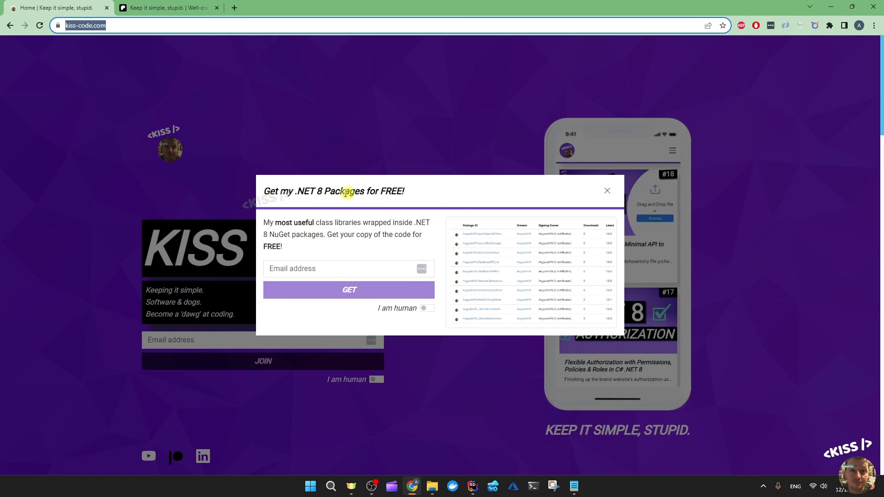
Dismiss the free packages email sign-up popup.
click(348, 268)
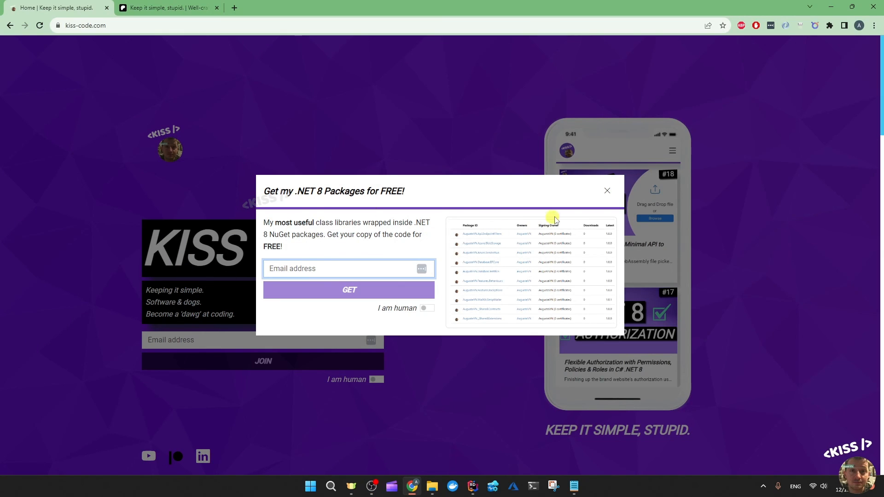
click(607, 190)
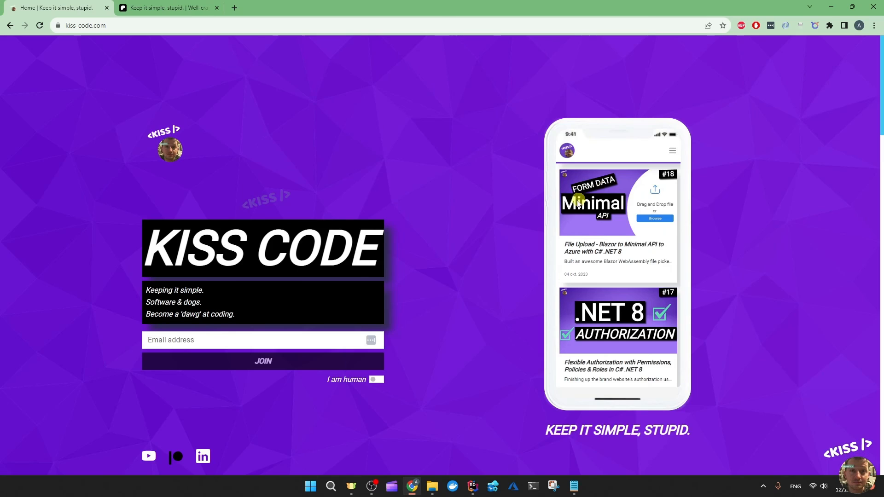
Go to Products > Downloads and request the free My .NET 8 NuGet Packages.
click(606, 91)
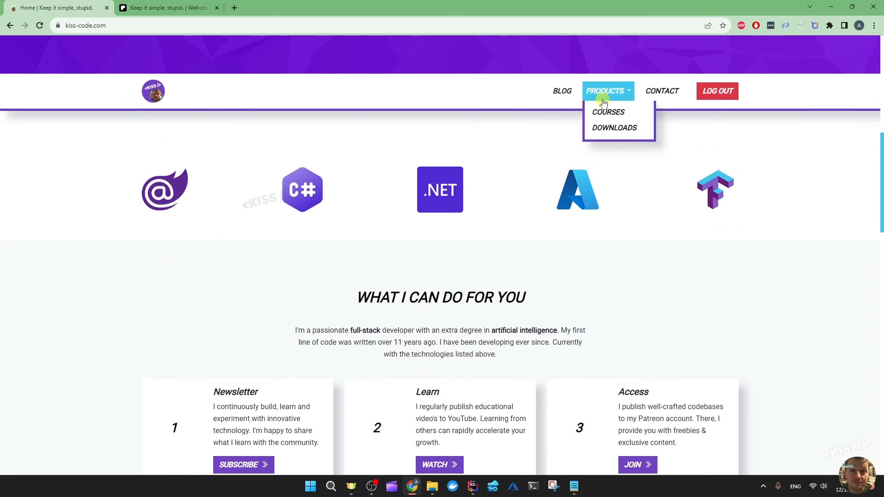
click(614, 127)
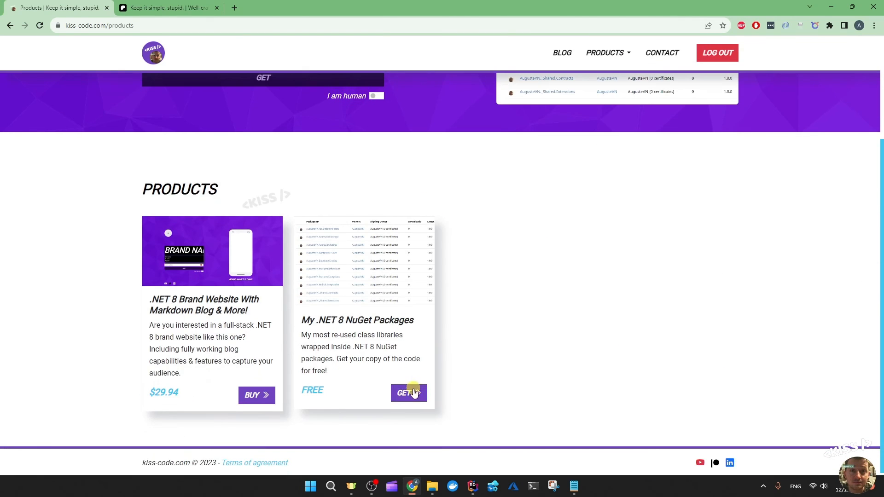
click(408, 393)
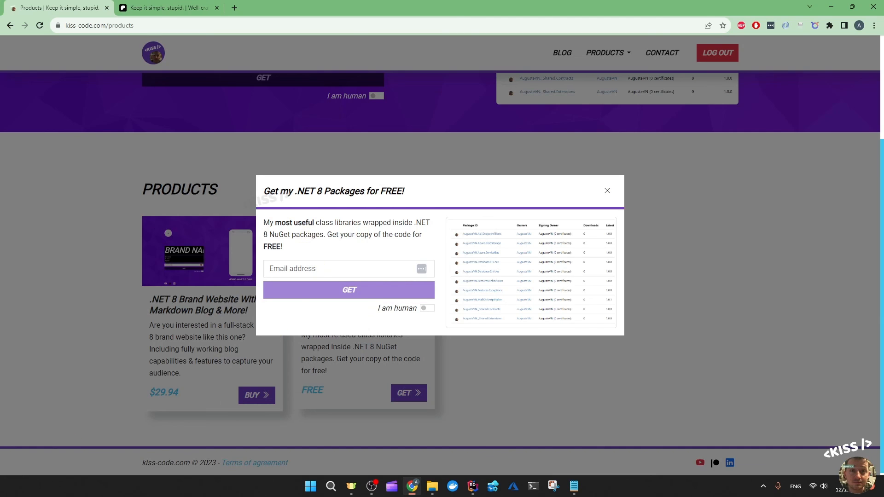